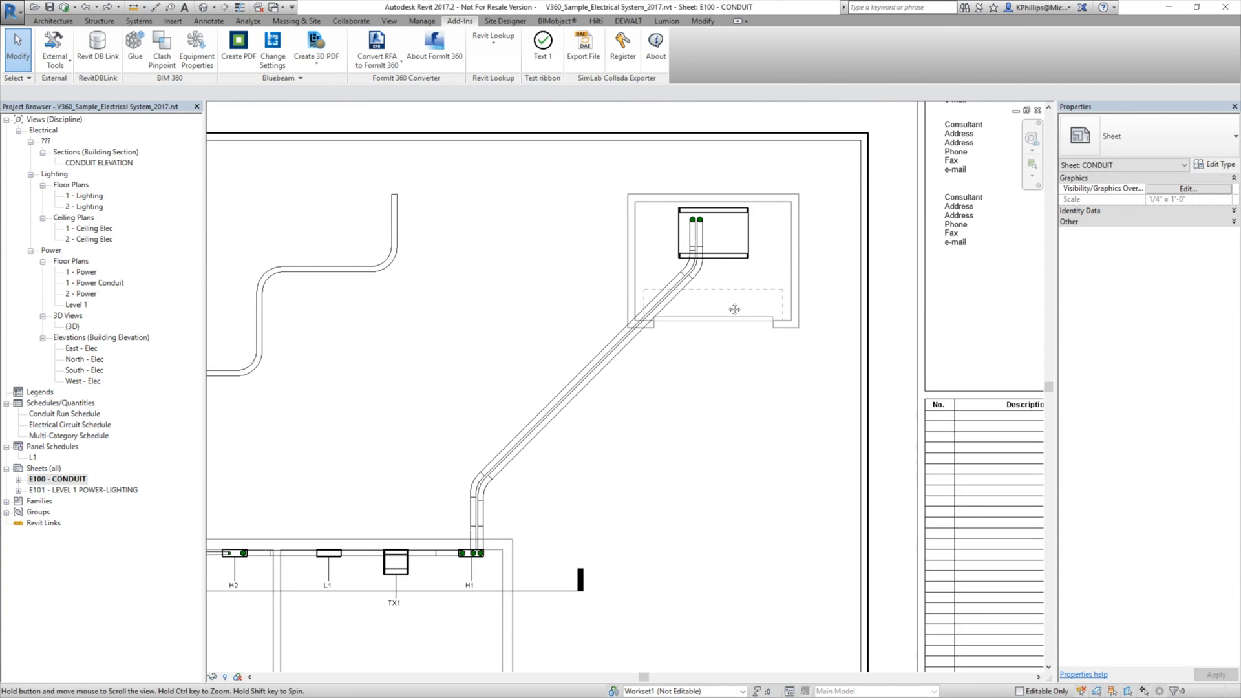
Show the dry type transformer's empty Construction parameters in the {3D} view and the mobile app.
left_click(72, 327)
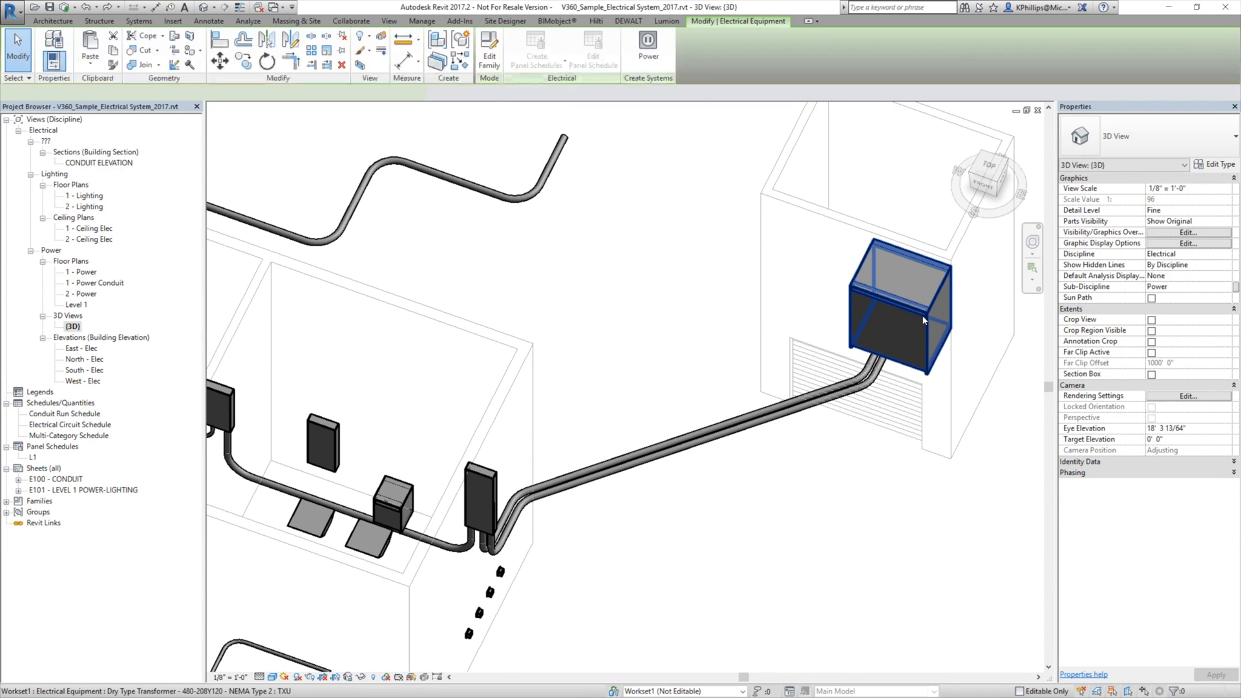
left_click(894, 316)
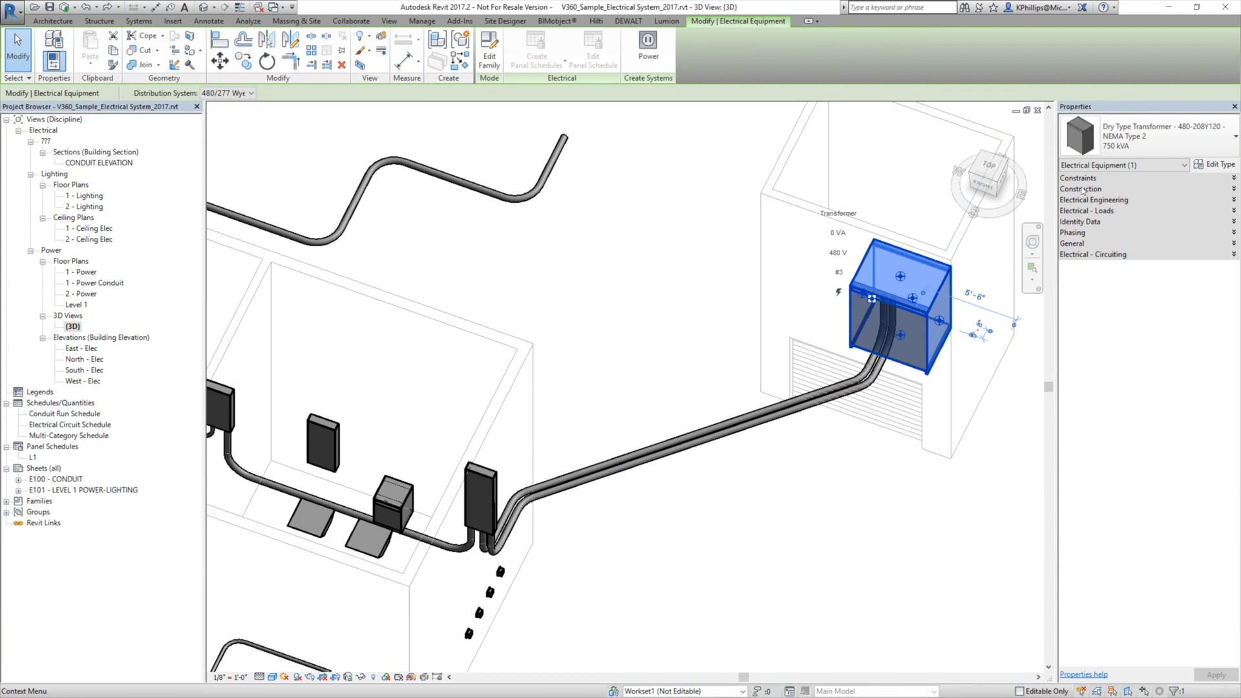
left_click(1080, 188)
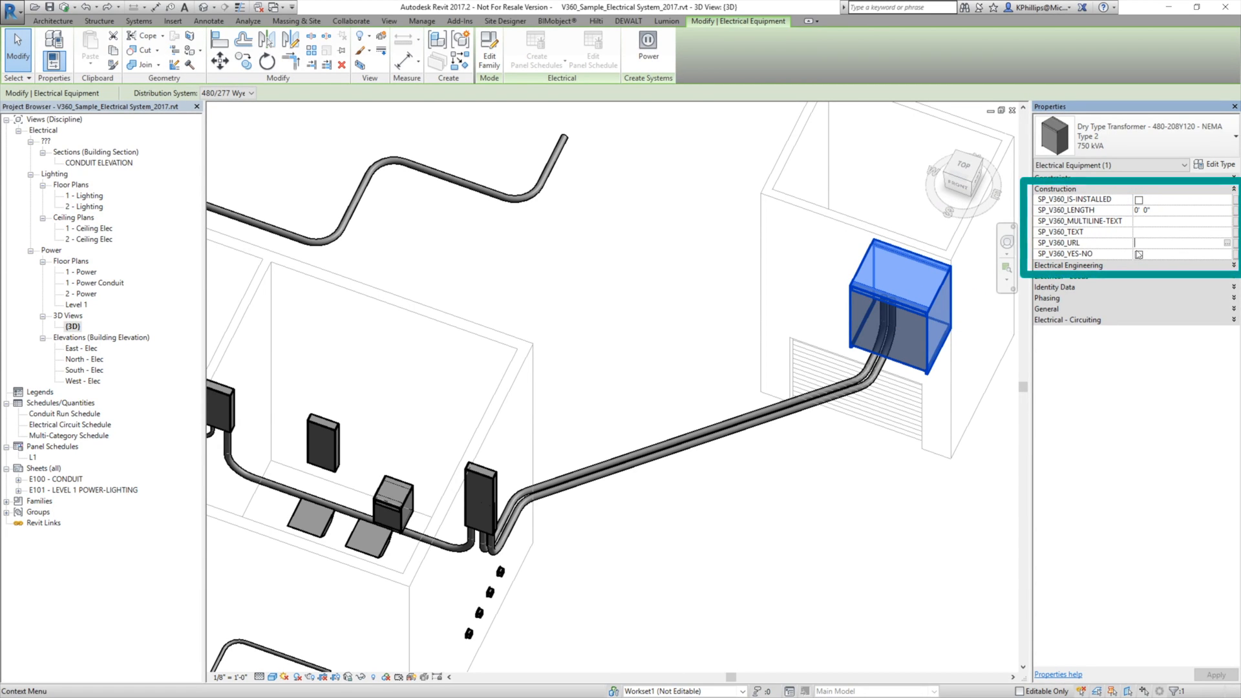
left_click(697, 408)
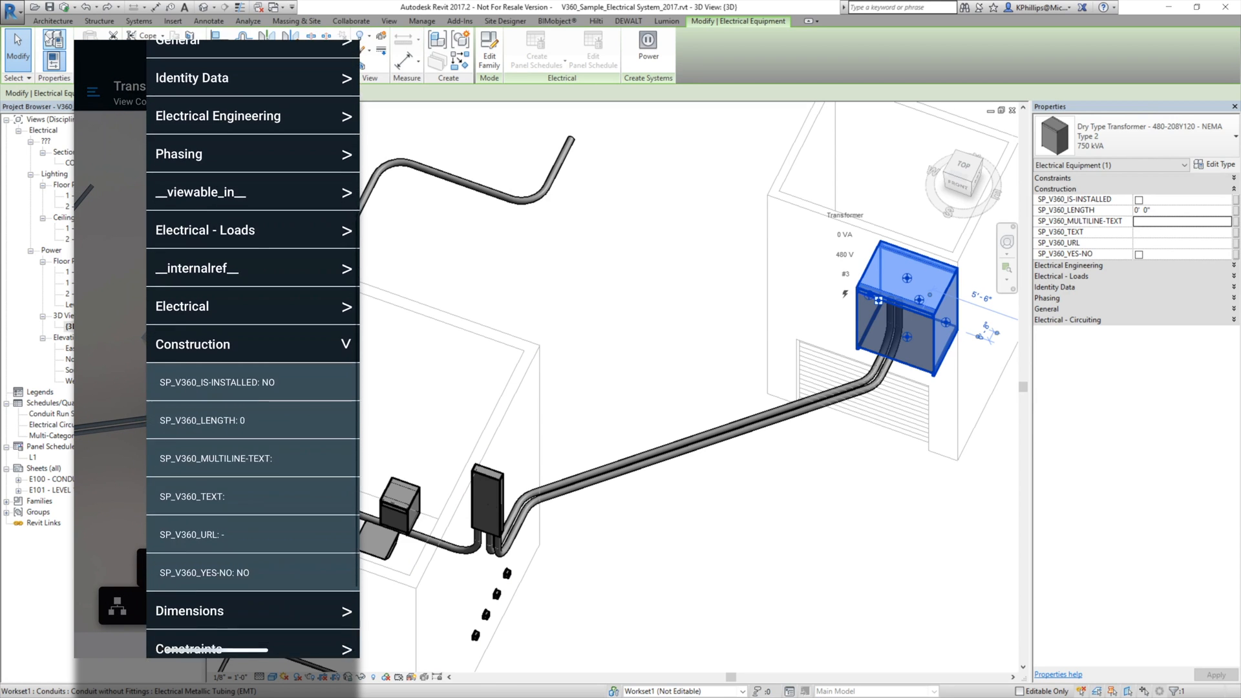
Set SP_V360_IS-INSTALLED to YES and save 'Updated from field' as the transformer's multiline text.
left_click(252, 573)
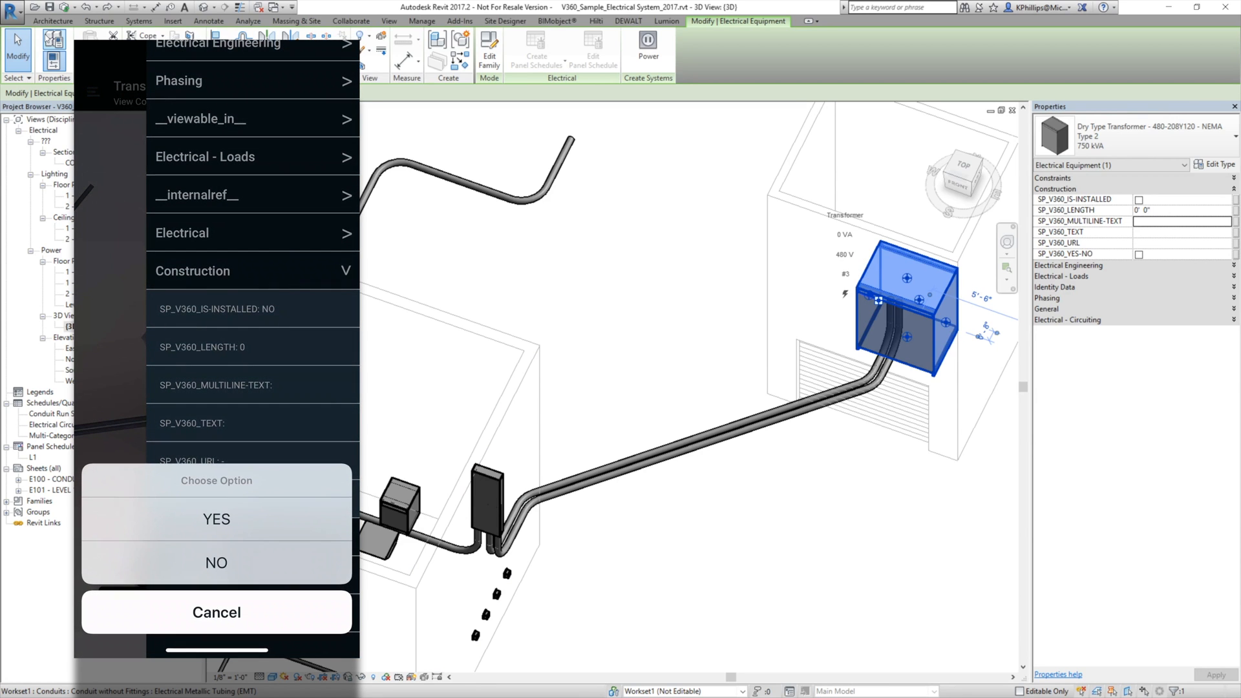
left_click(216, 520)
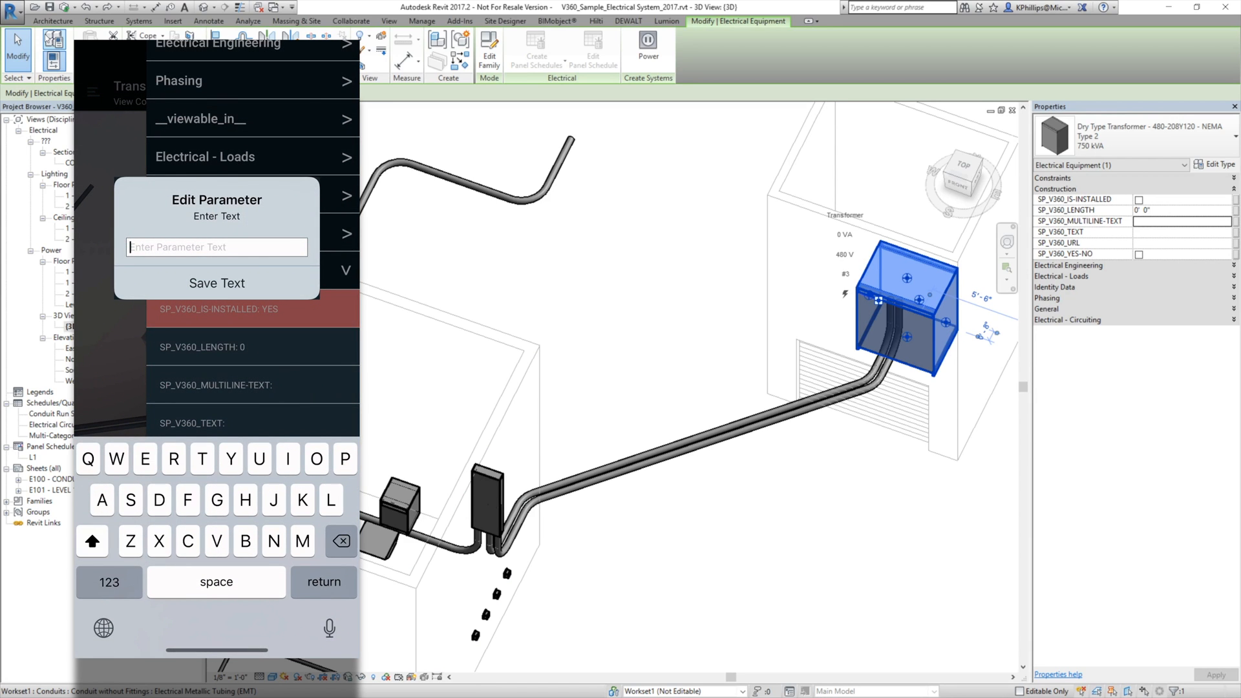
type("Updated")
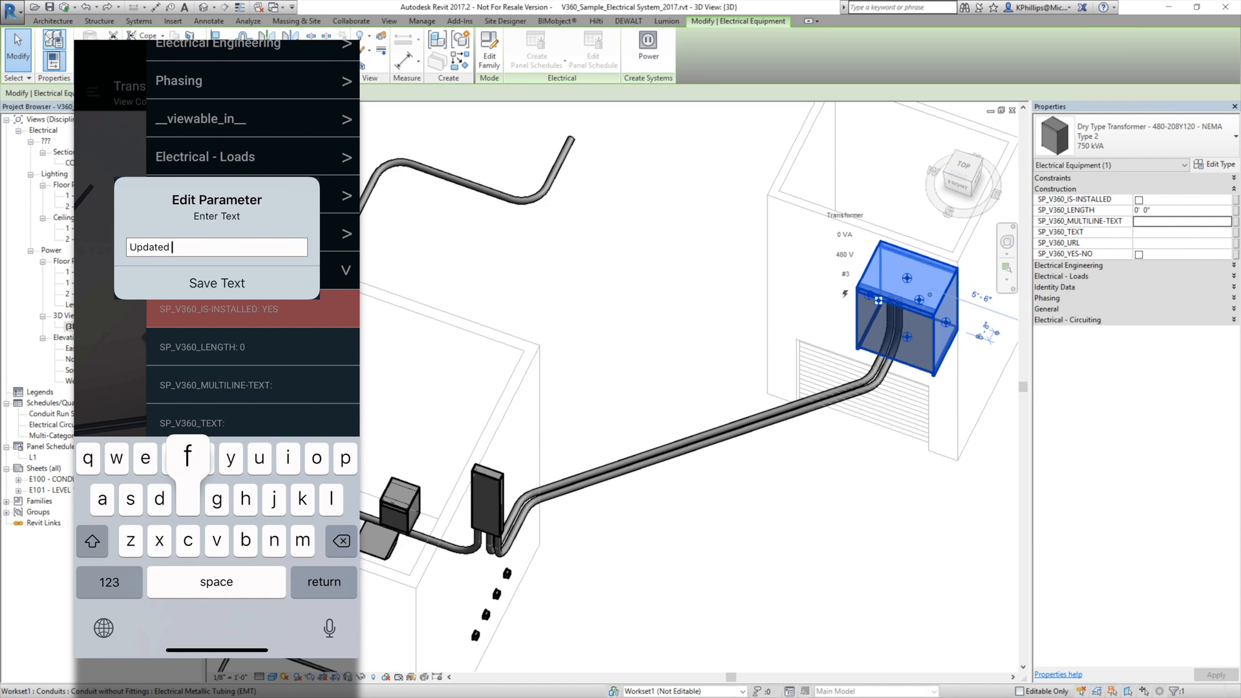
type("from")
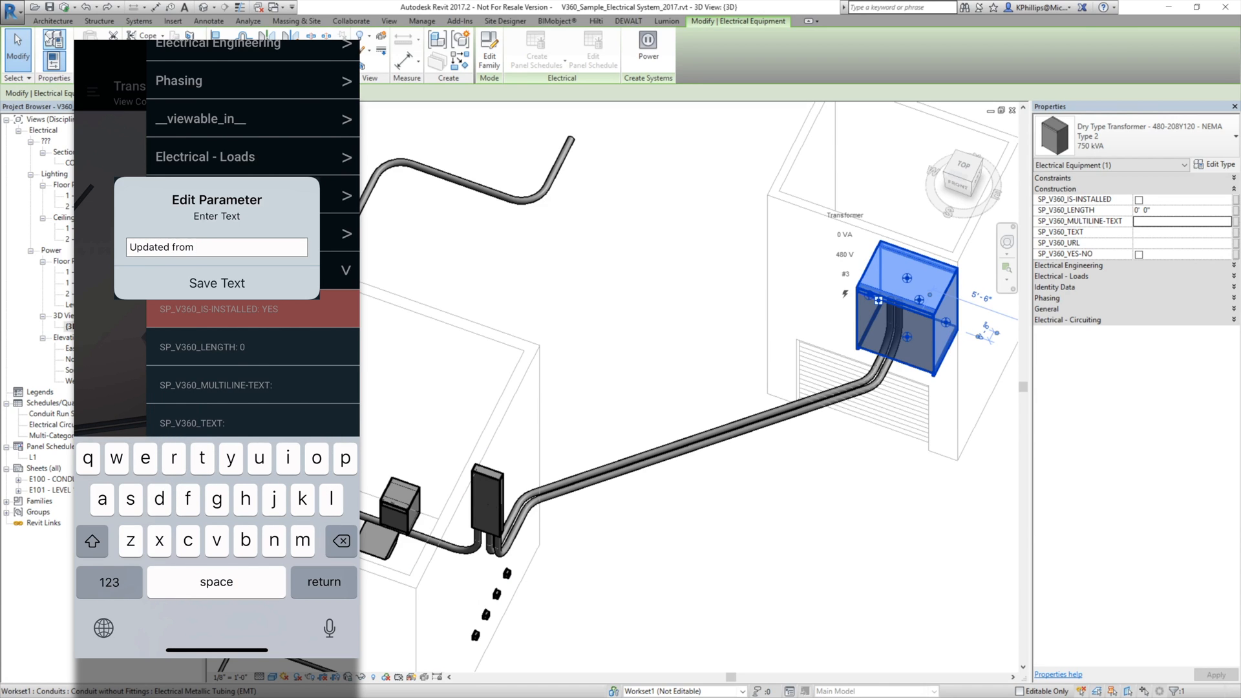
type("field")
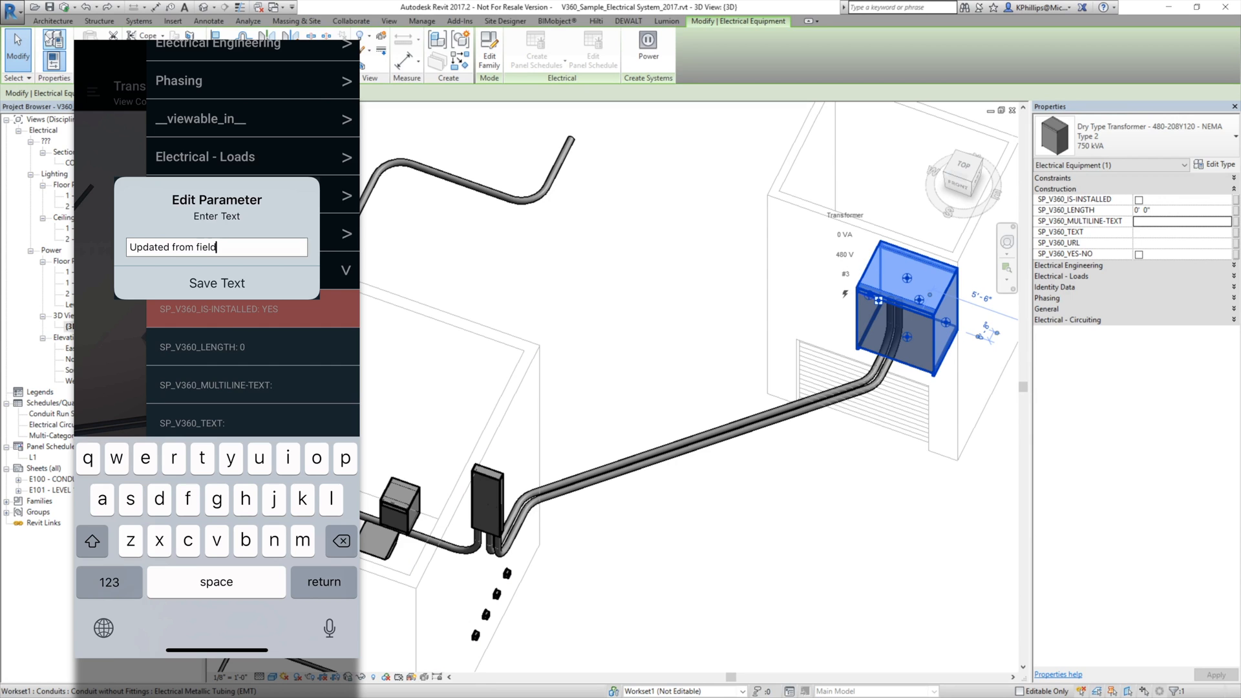
left_click(216, 283)
type("T")
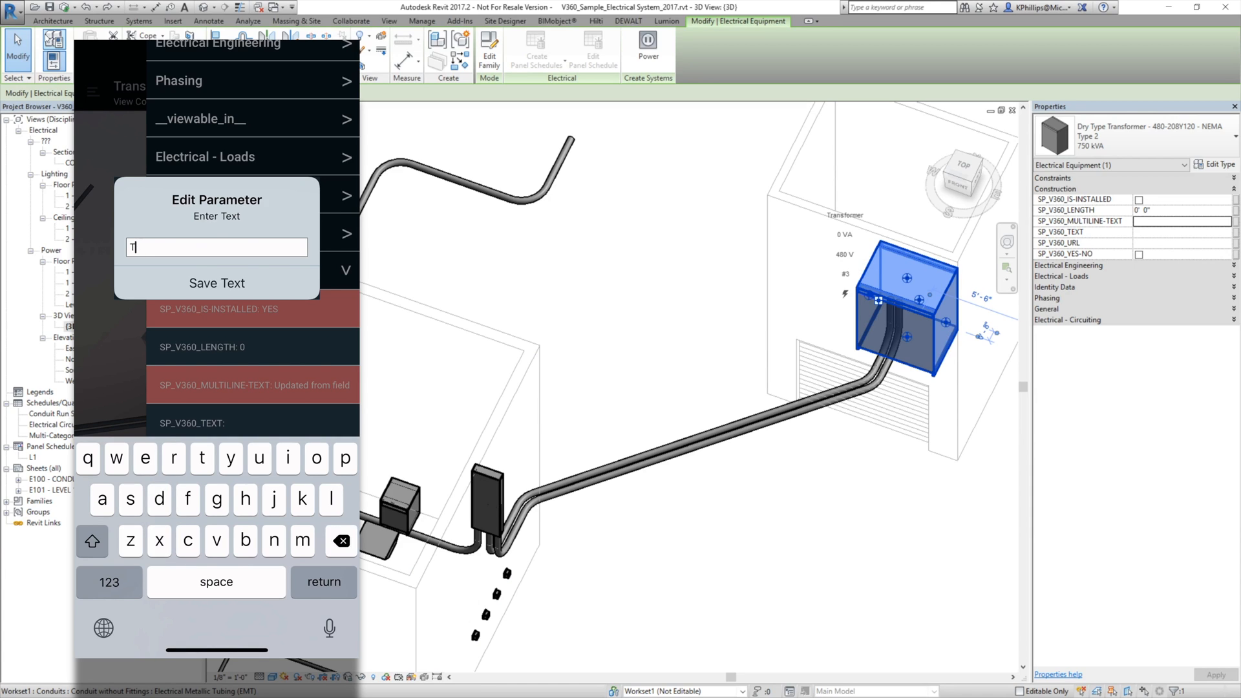
type("X")
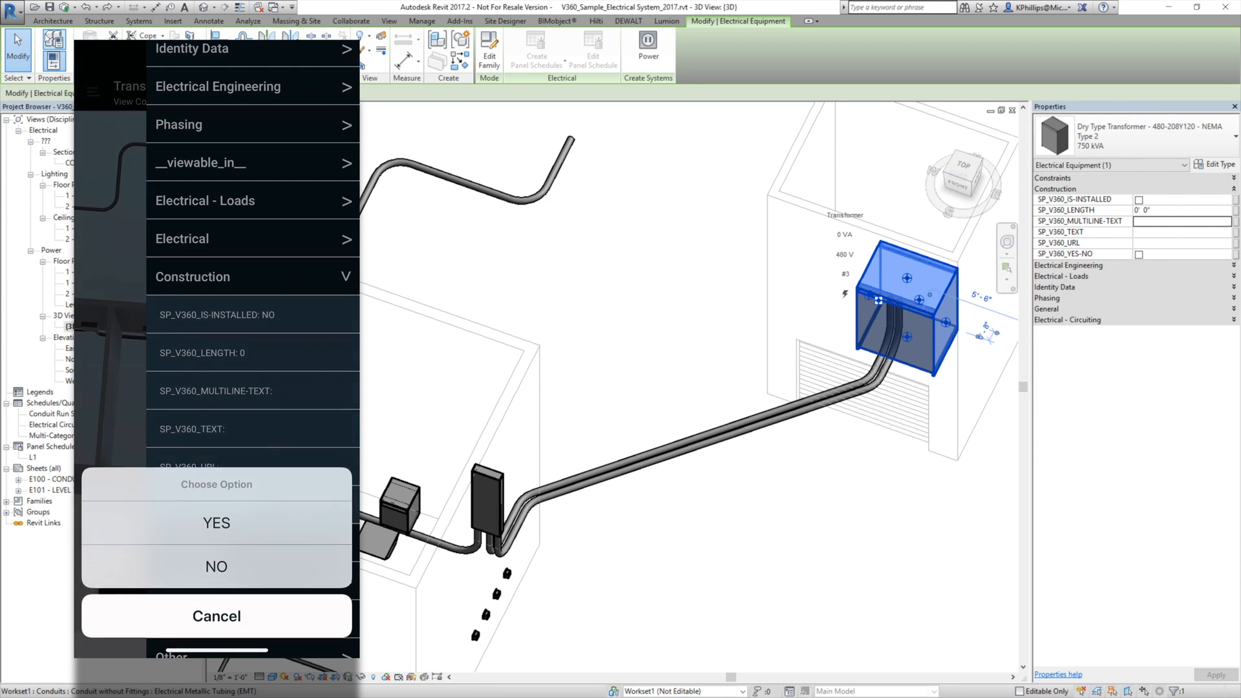
Mark the second element installed YES, save 'Updated from field' as multiline text, and save its short text.
left_click(216, 522)
type("Upd")
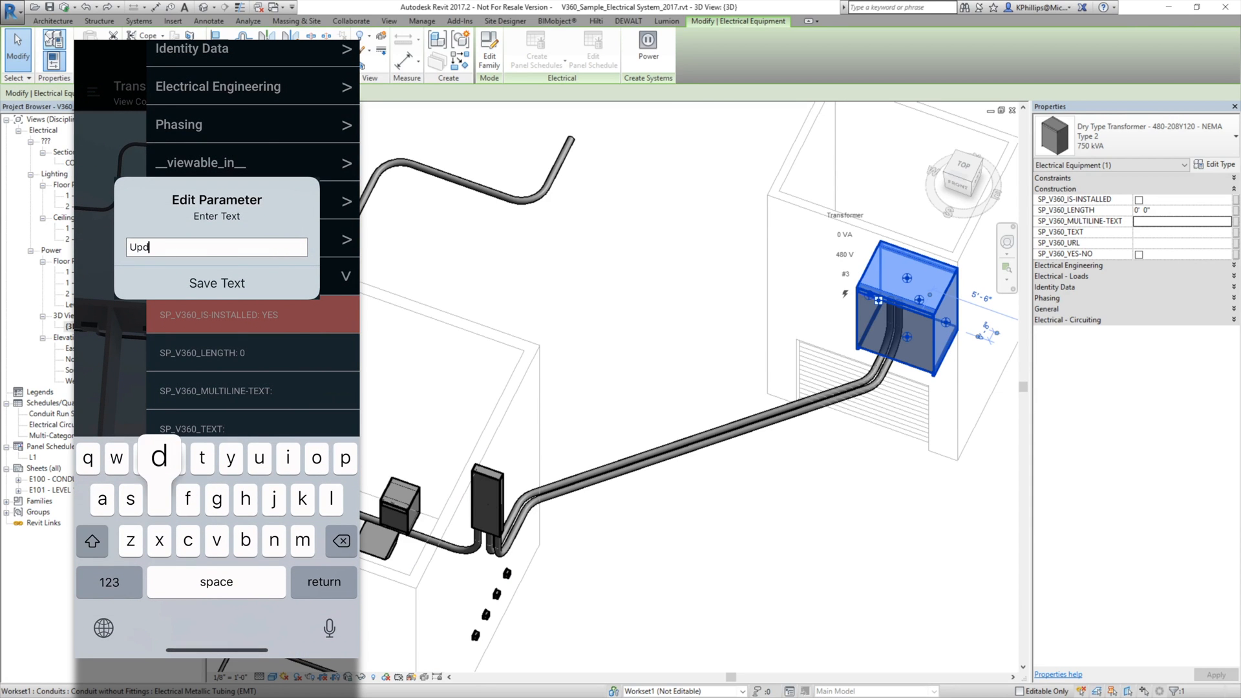
type("ated")
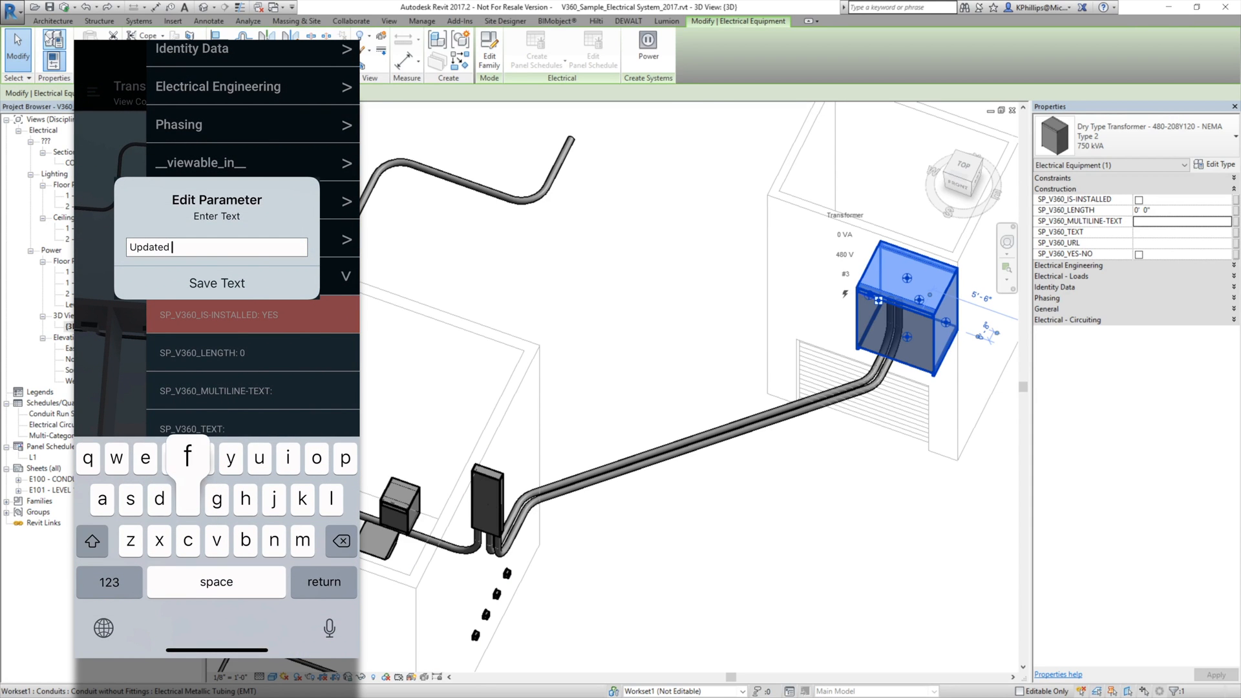
type("from")
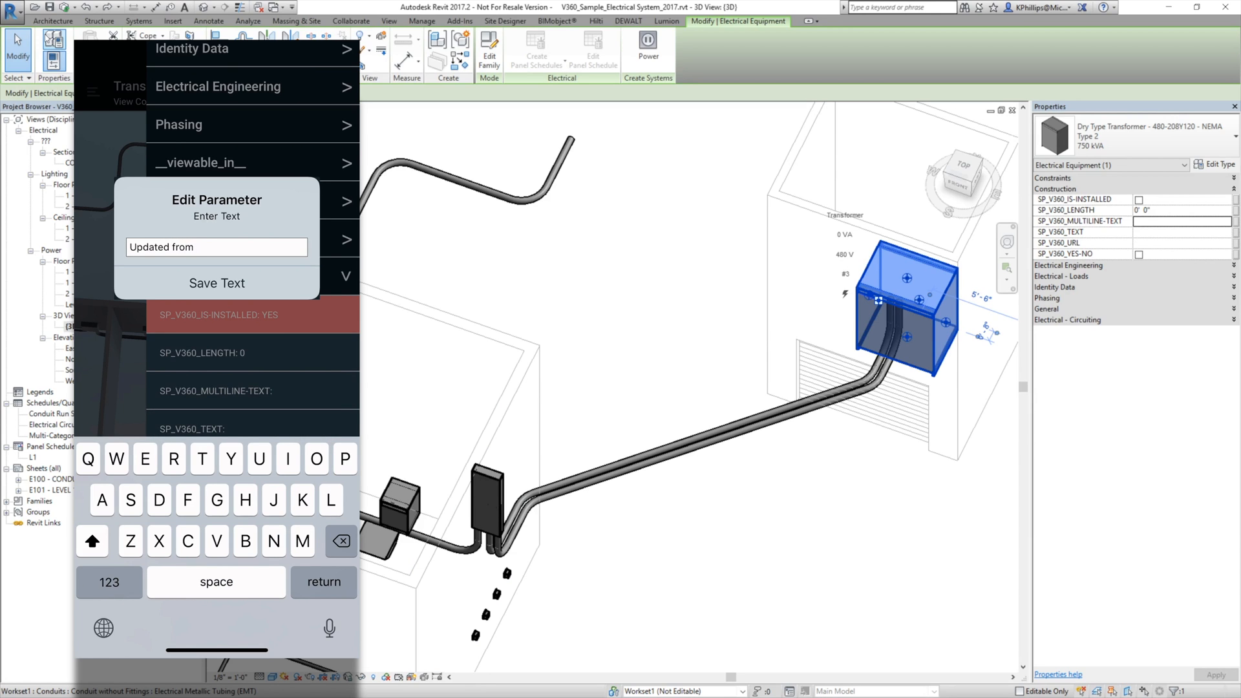
type("field")
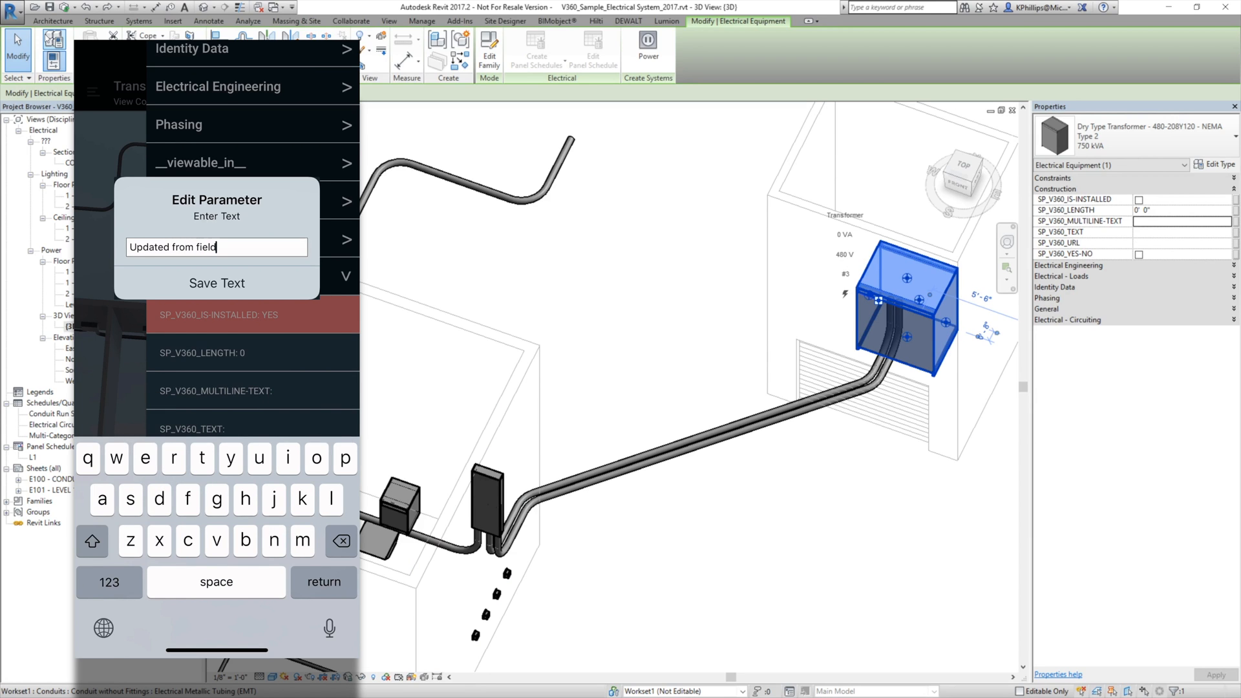
left_click(215, 284)
type("MD")
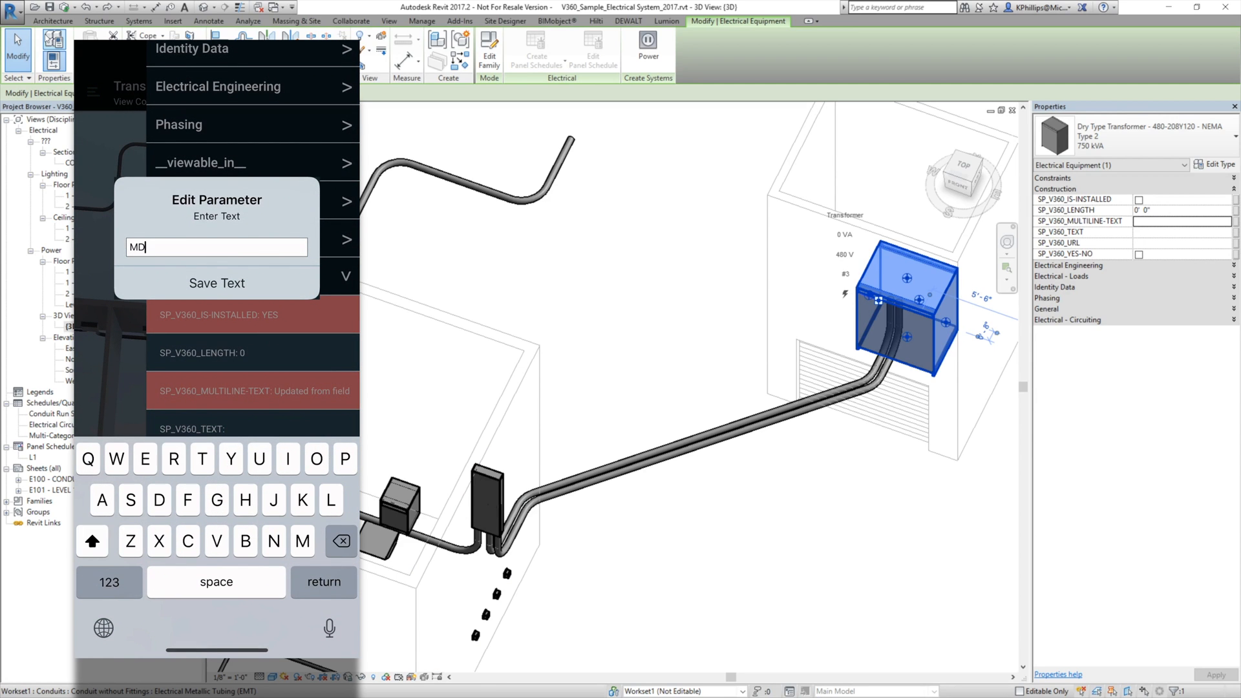
left_click(215, 283)
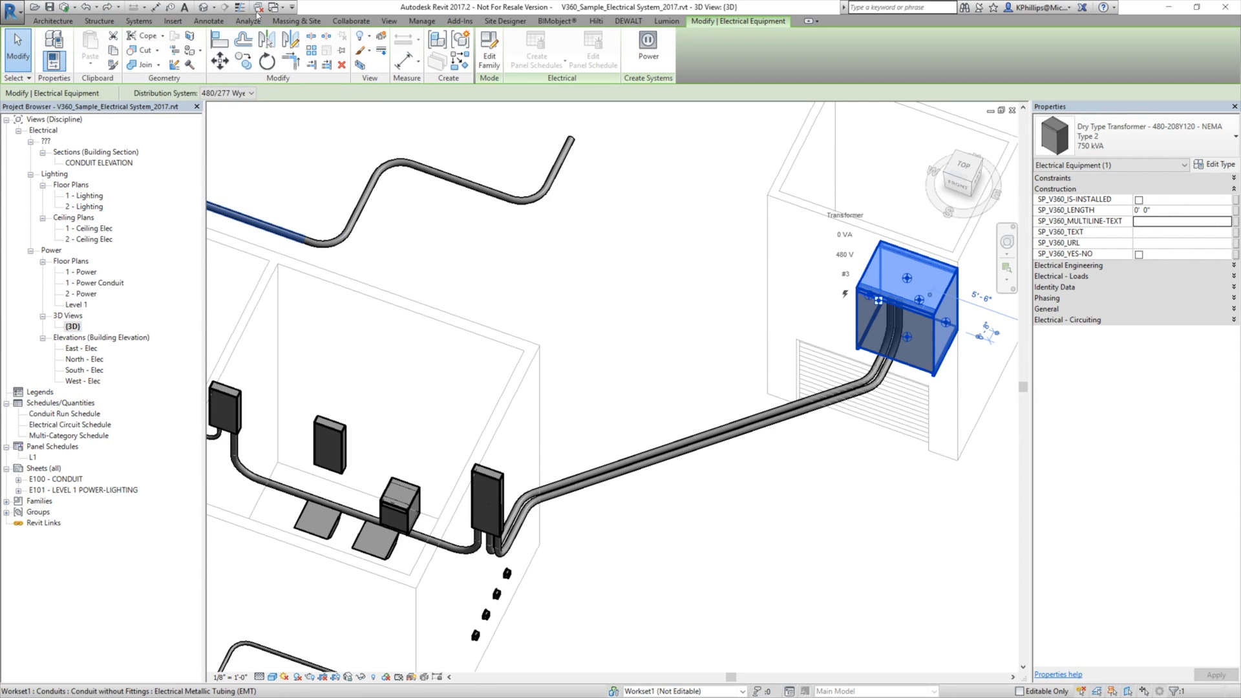
Sync the Firebase edits into the model and dismiss the Edited Parameters report for three elements.
left_click(460, 21)
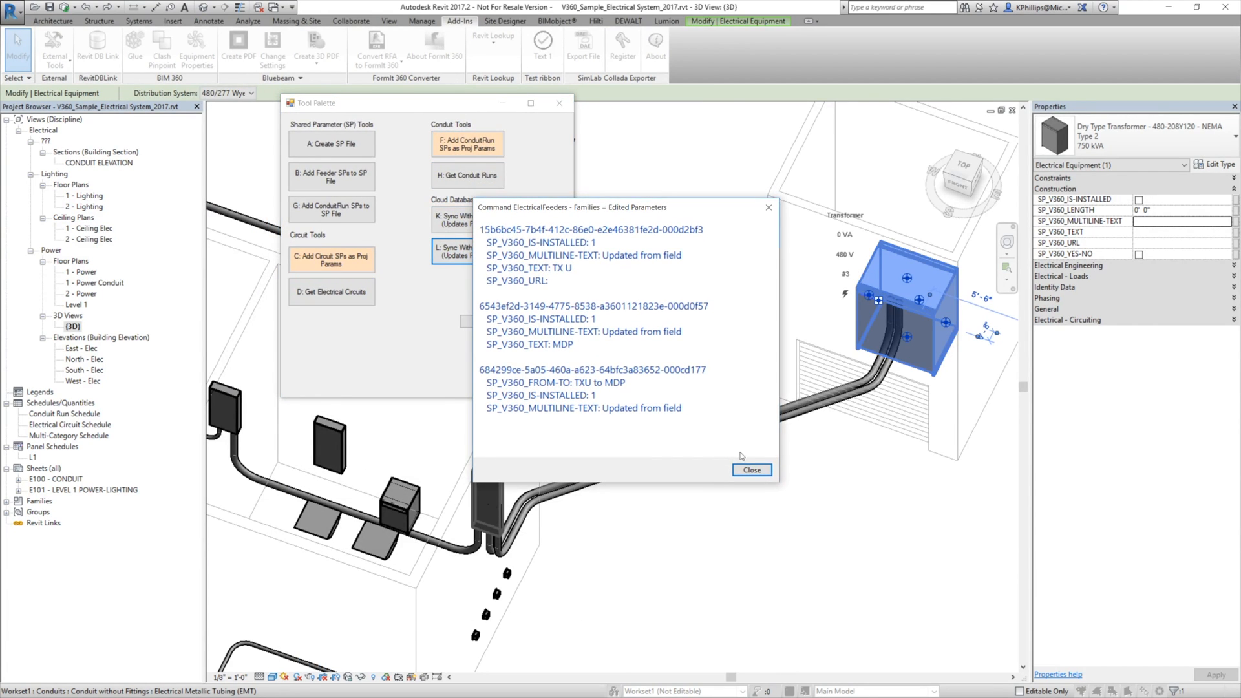
left_click(750, 470)
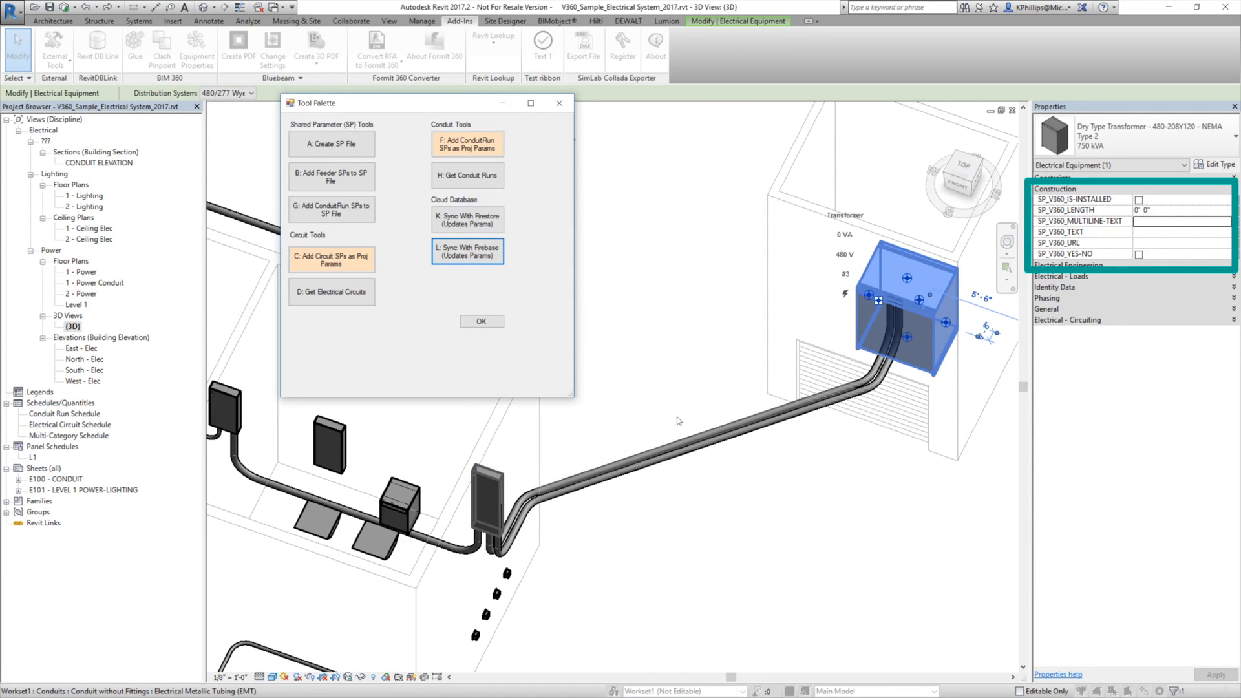
mouse_move(481, 320)
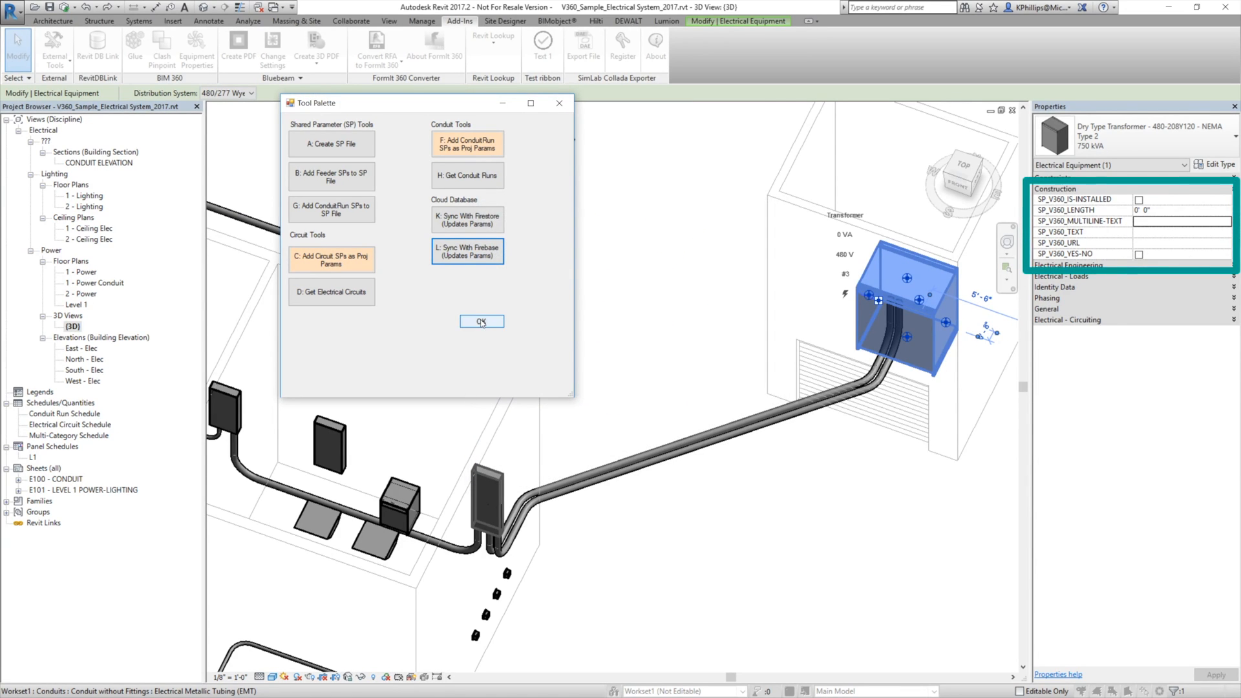
Verify the conduit and panelboard now read installed with 'Updated from field' and texts TX U and MDP.
left_click(481, 322)
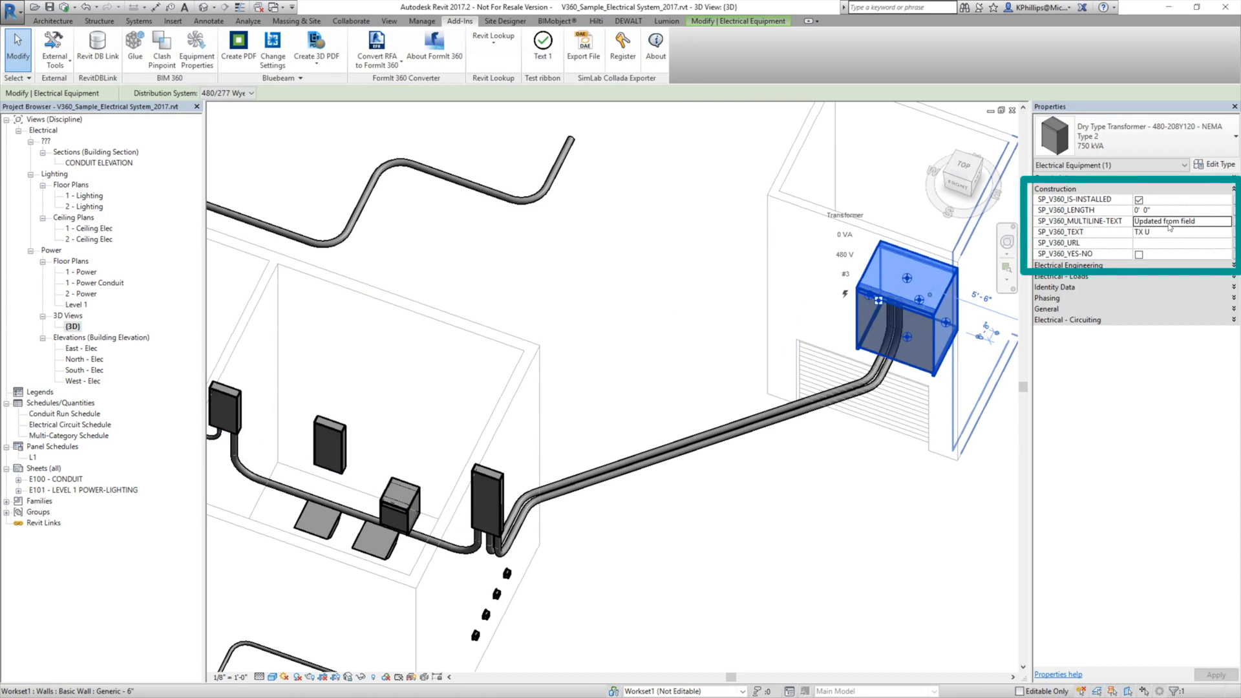
left_click(688, 427)
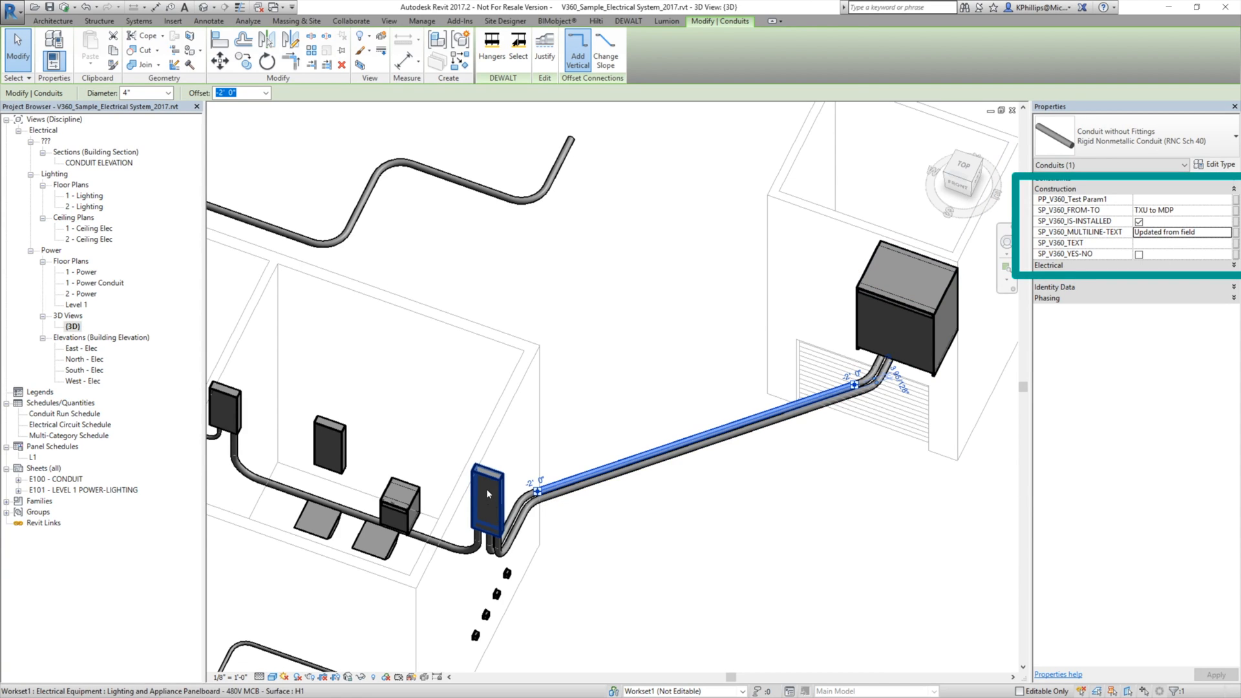
left_click(482, 491)
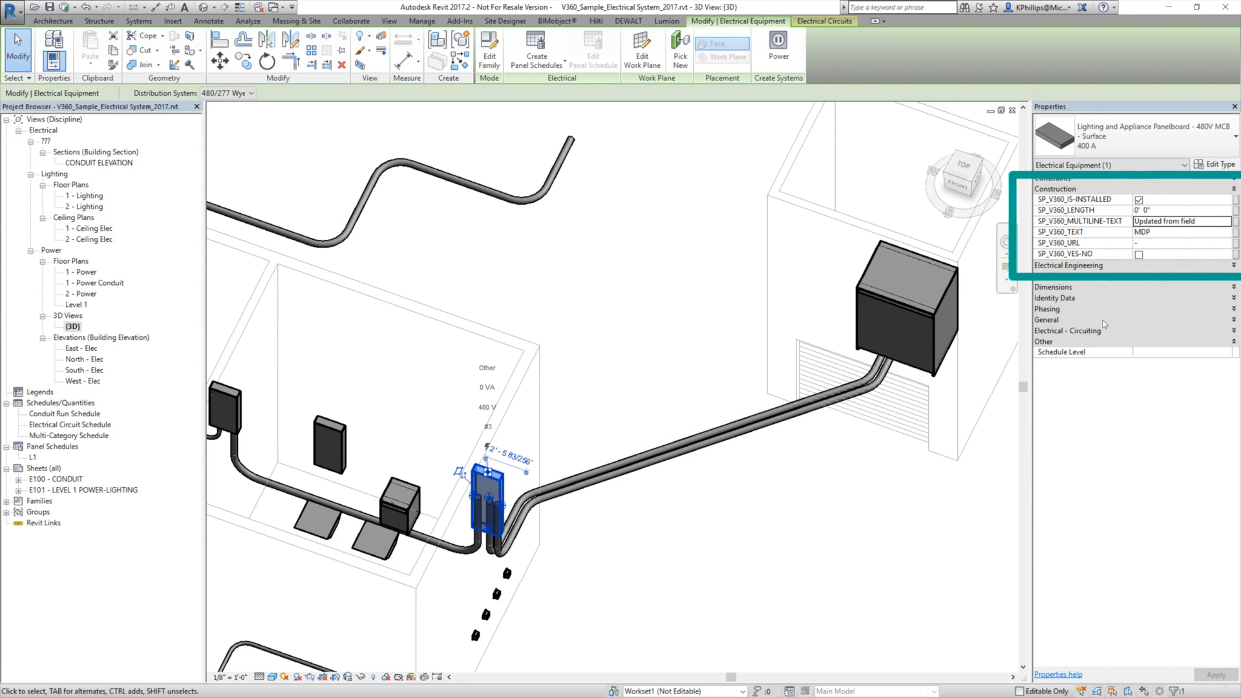